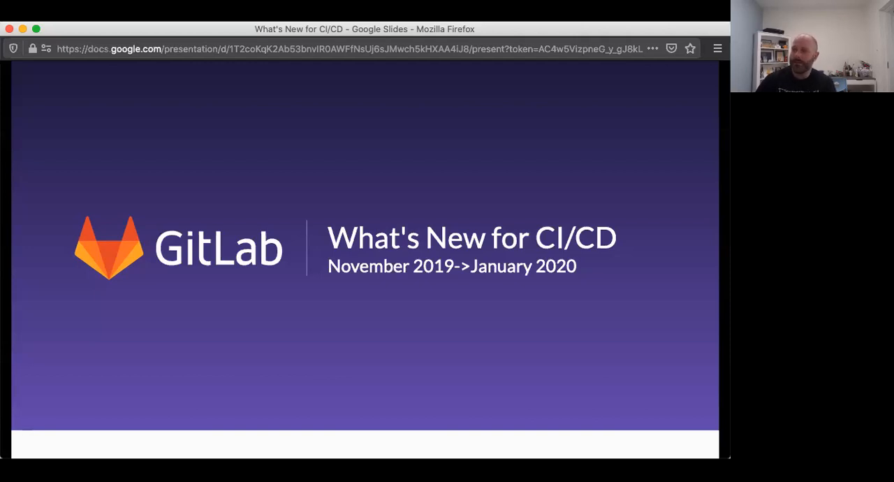
- Advance the deck past the title slide to slide 4, 12.5: Associate Milestones with Releases
key(Right)
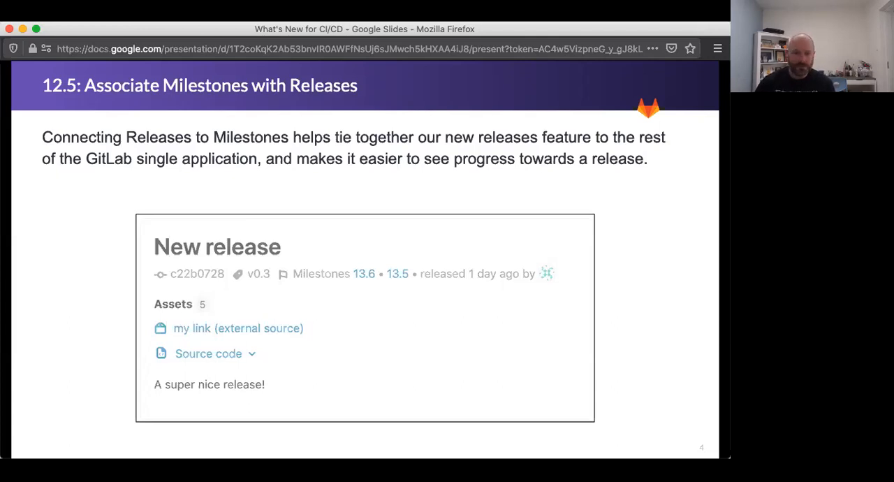
- Advance to slide 5 on the 12.5 Environments Dashboard for Pipelines
key(Right)
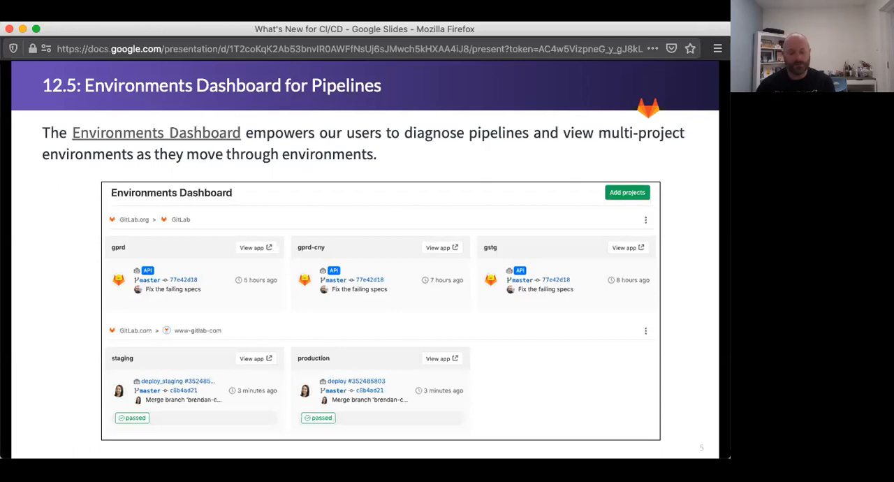
- Show slide 6 on 12.6 Squash and Merge for Merge Trains, then advance to evidence collection
key(right)
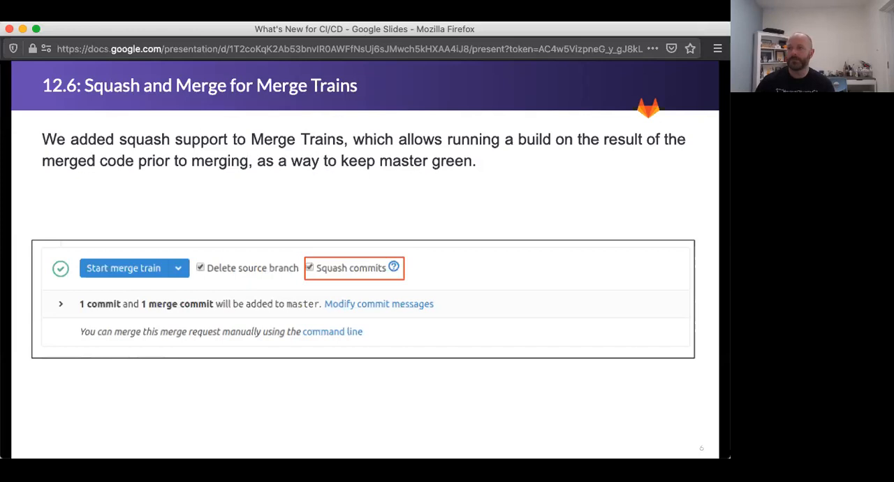
key(Right)
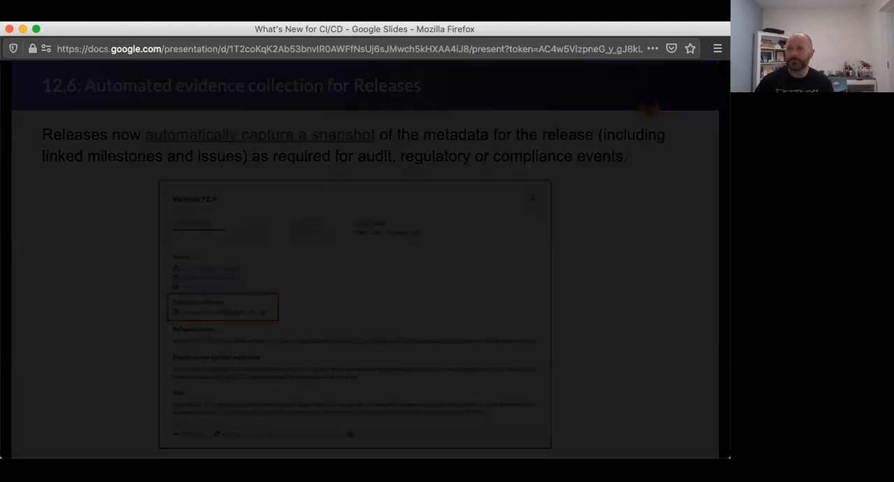
- Advance past the evidence collection slide to slide 8, 12.6 Conan Package Registry
key(Right)
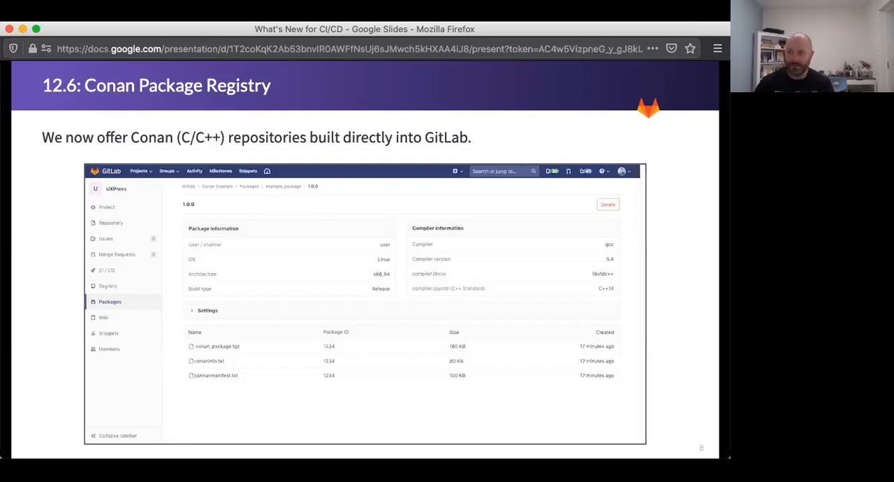
- Advance to slide 9 on 12.7 Pipeline Resource Groups
key(Right)
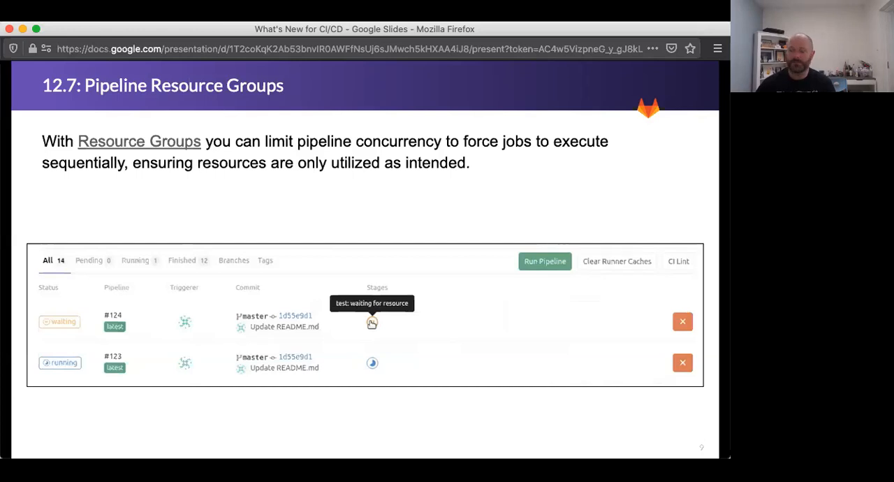
- Advance to slide 10 on using GitLab build data to verify packages
key(Right)
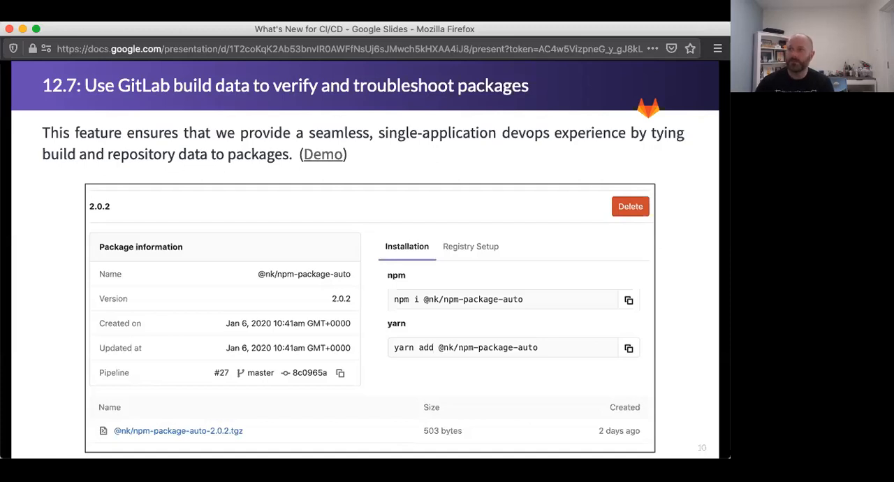
- Advance to slide 11 on the 12.7 Windows Shared Runner Beta
key(Right)
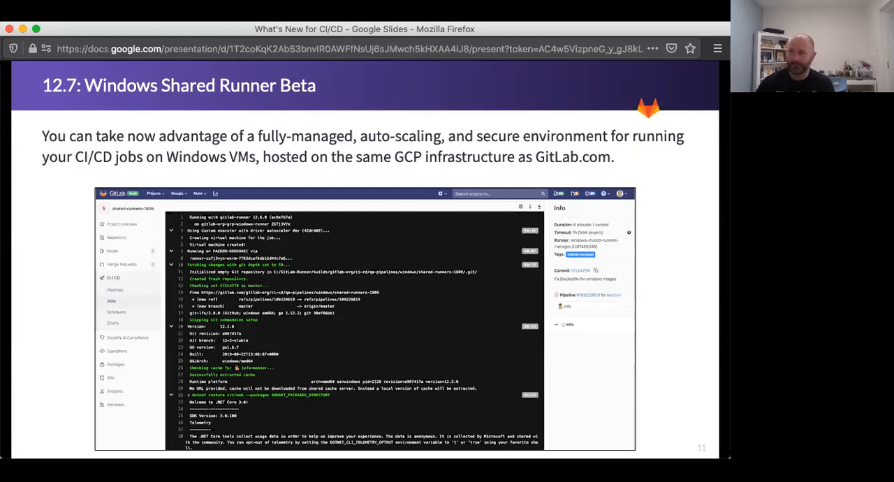
- Advance to slide 12 on 12.7 Parent Child Pipelines
key(Right)
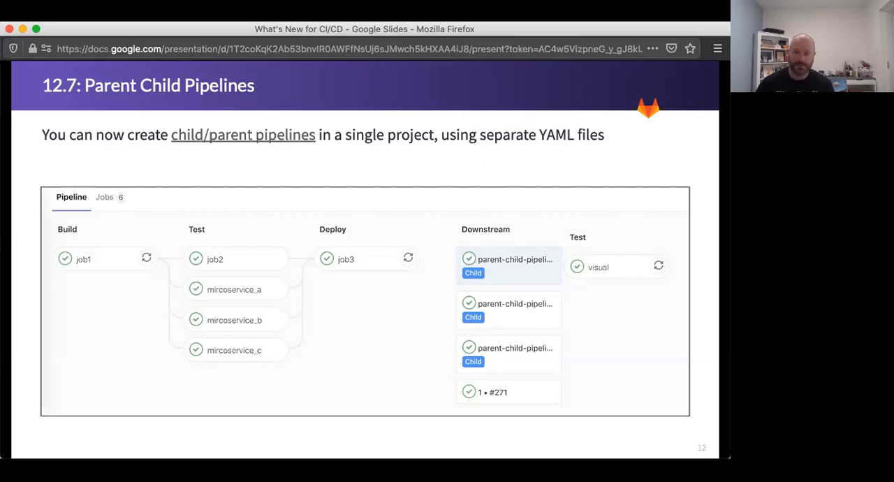
- Advance to slide 13, 'Ongoing: Directed Acyclic Graph pipelines', released in 12.2
key(Right)
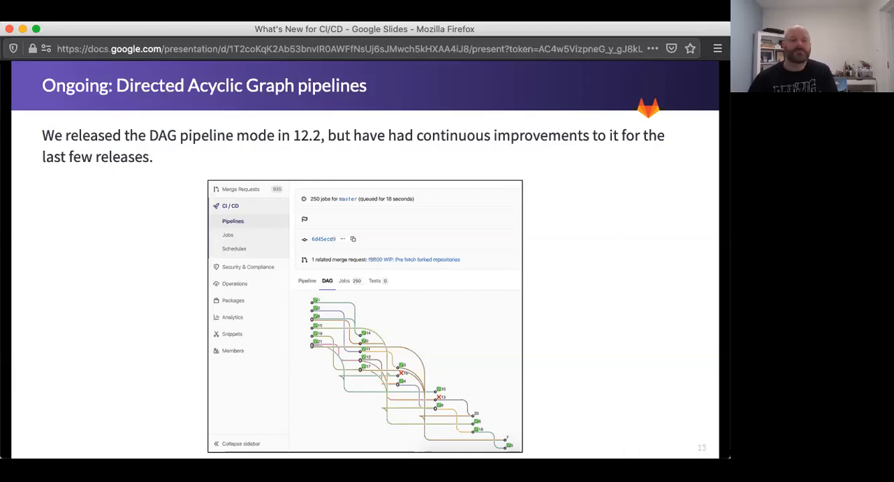
- Show slide 14 on popular delivered items, then slide 15 on planned 12.8 highlights
key(right)
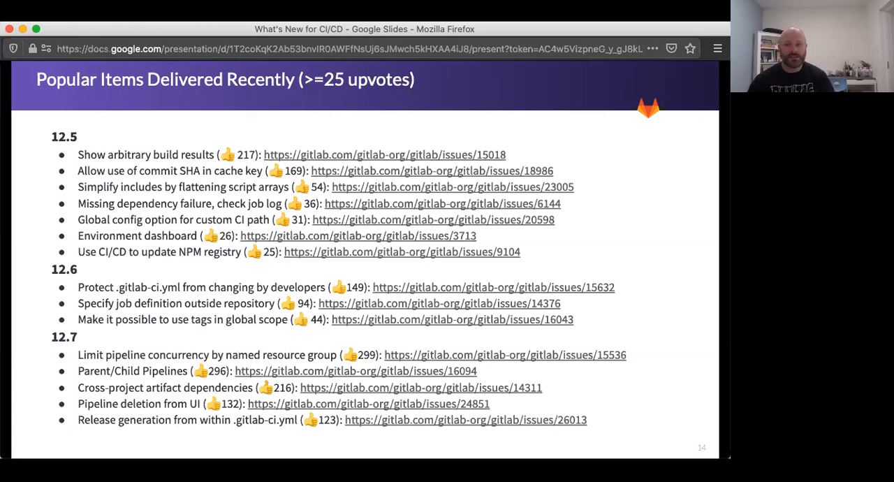
key(Right)
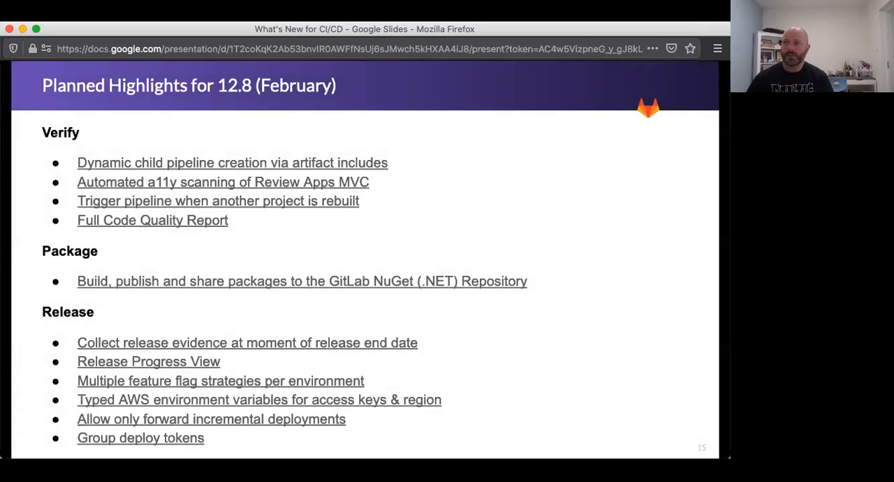